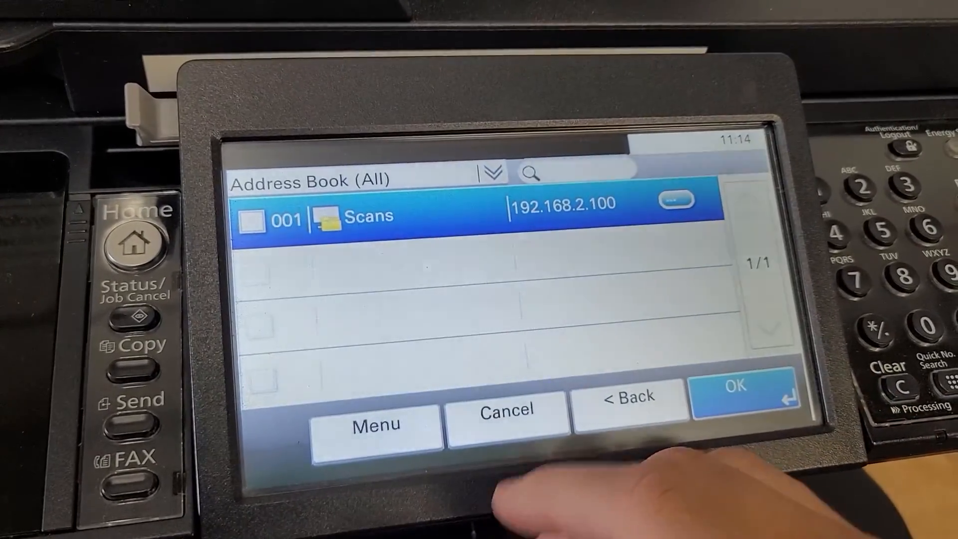
Step: Send the scan to the 001 Scans address book destination
{"action": "left_click", "coordinate": [252, 222]}
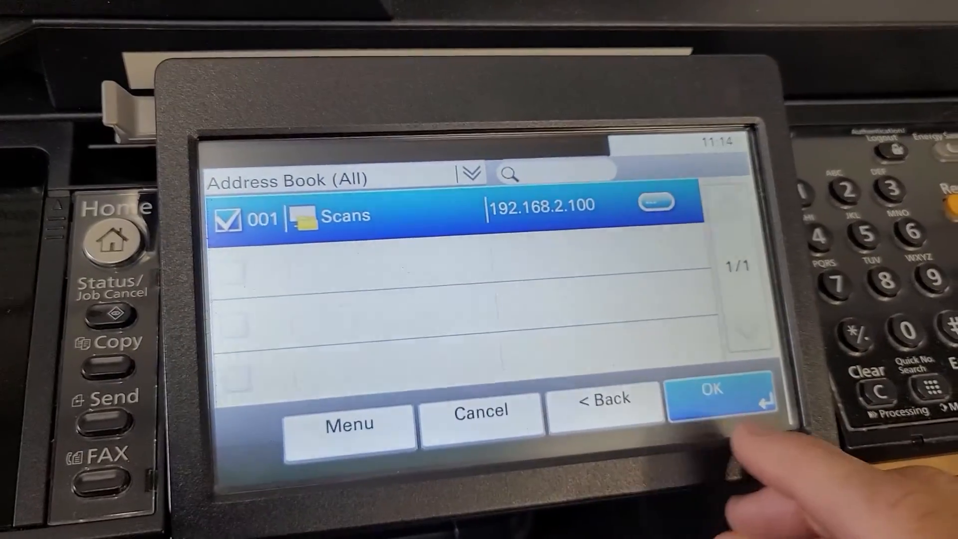
{"action": "left_click", "coordinate": [724, 391]}
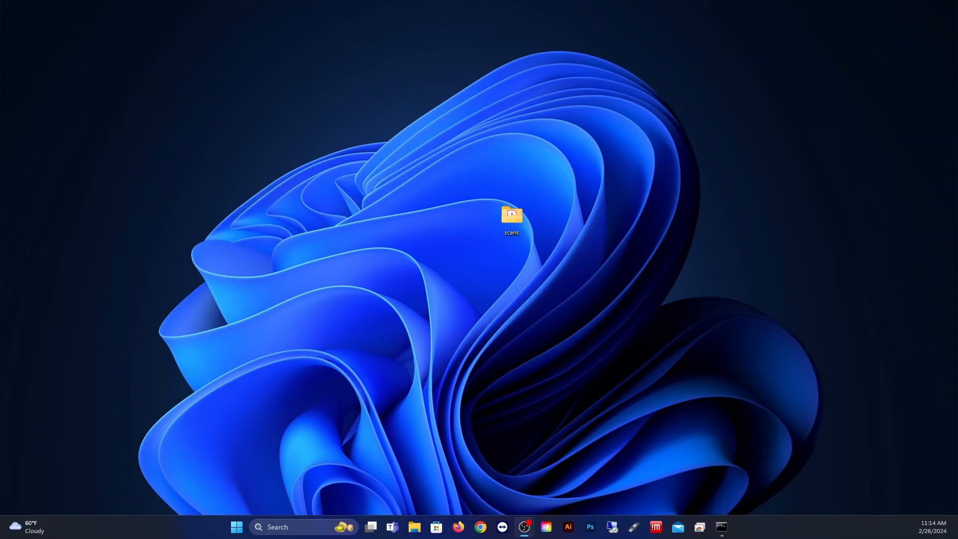
{"action": "mouse_move", "coordinate": [538, 237]}
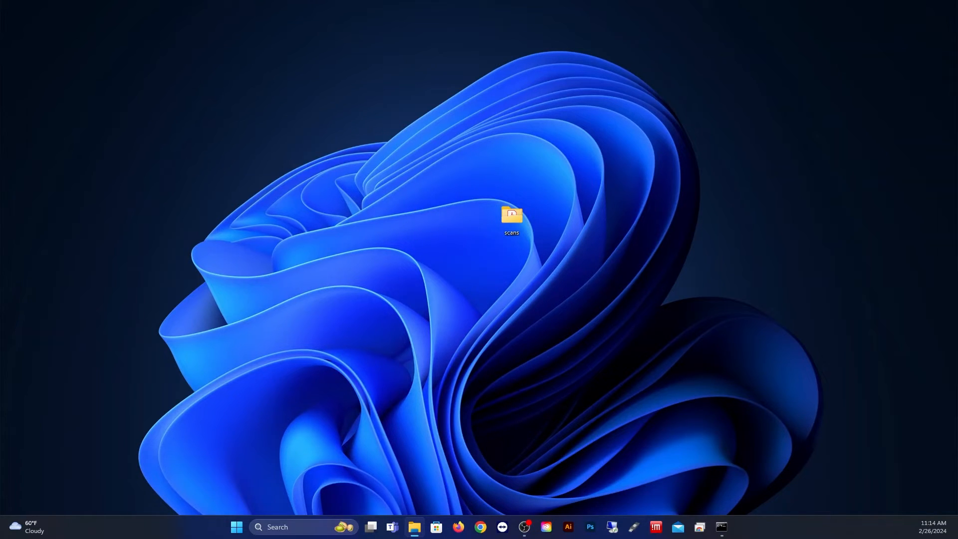
Step: Open the newly scanned status page PDF from the scans folder in Adobe Acrobat
{"action": "double_click", "coordinate": [510, 218]}
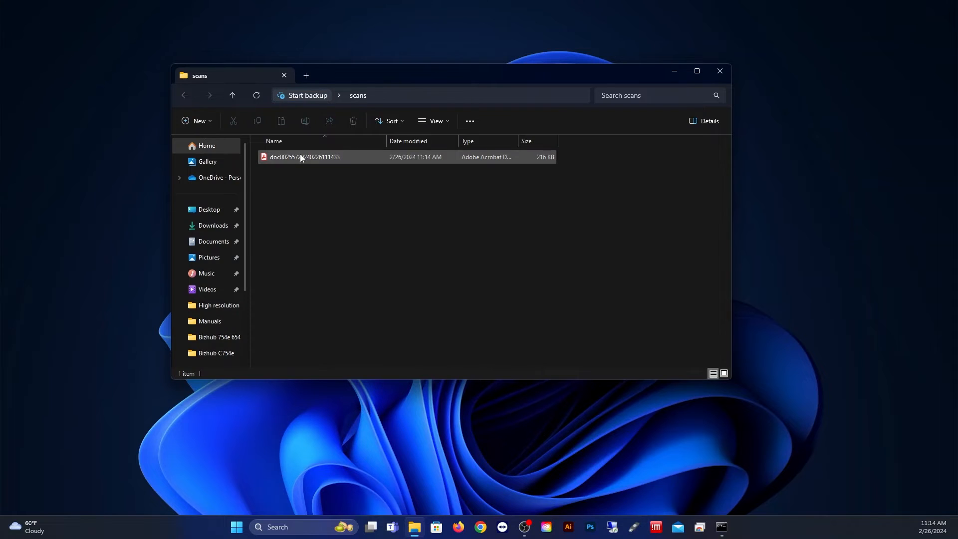
{"action": "left_click", "coordinate": [304, 157]}
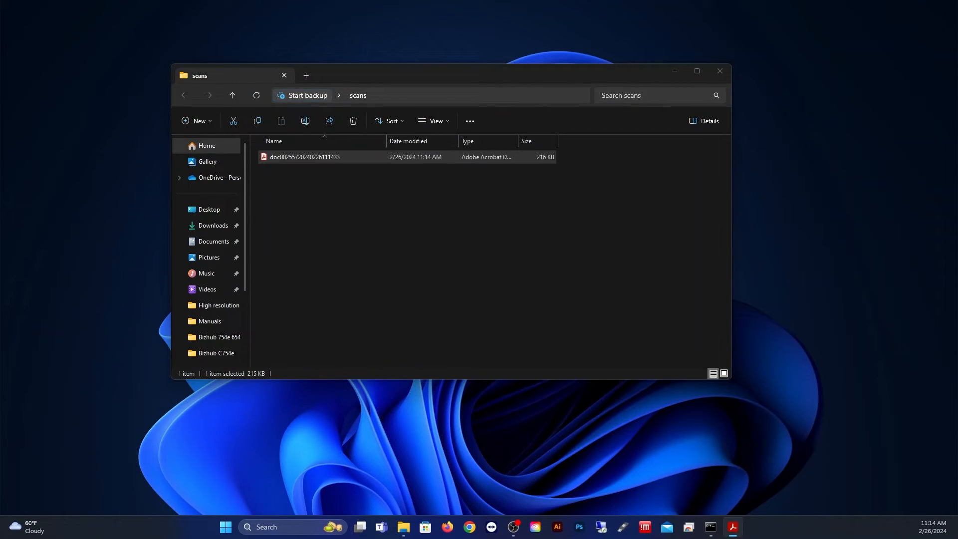
{"action": "double_click", "coordinate": [303, 157]}
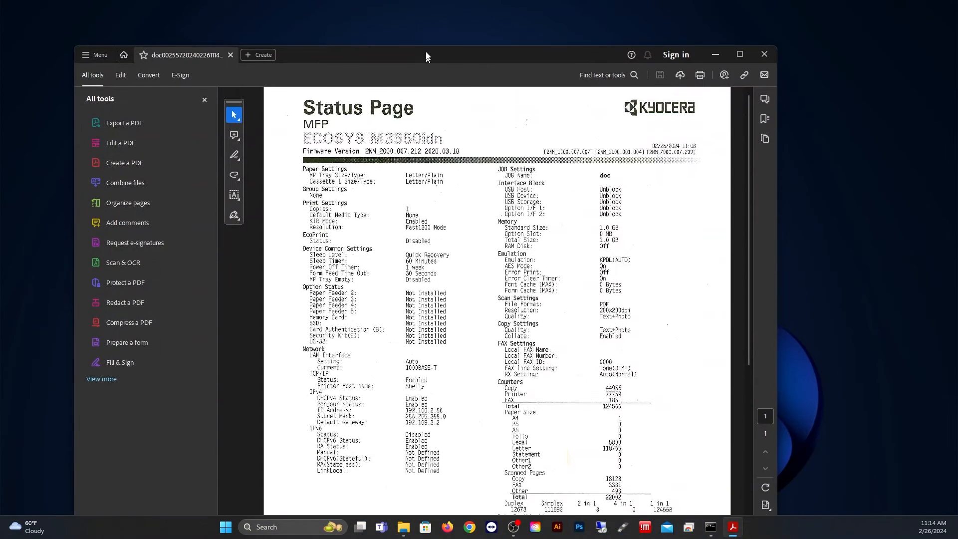